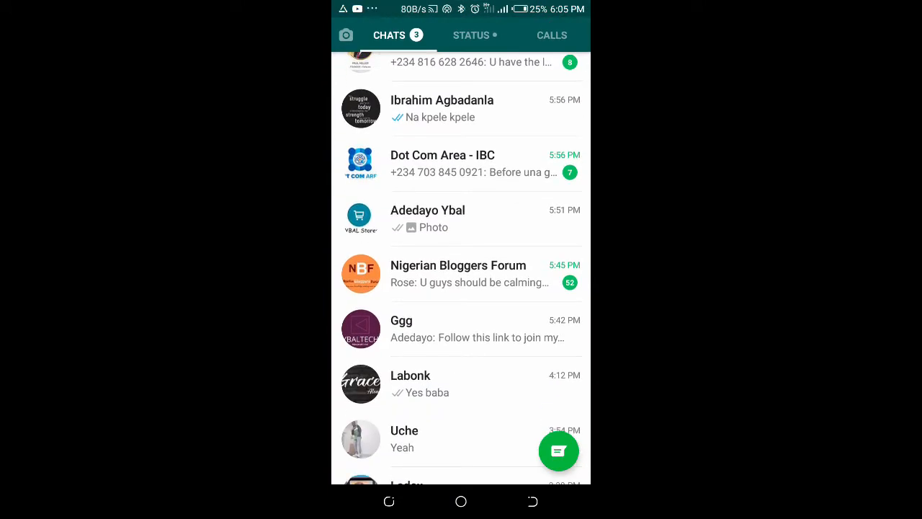
Step: Open a contact's conversation and show its options menu (report, block, mute)
{"action": "scroll", "scroll_direction": "down", "scroll_amount": 3}
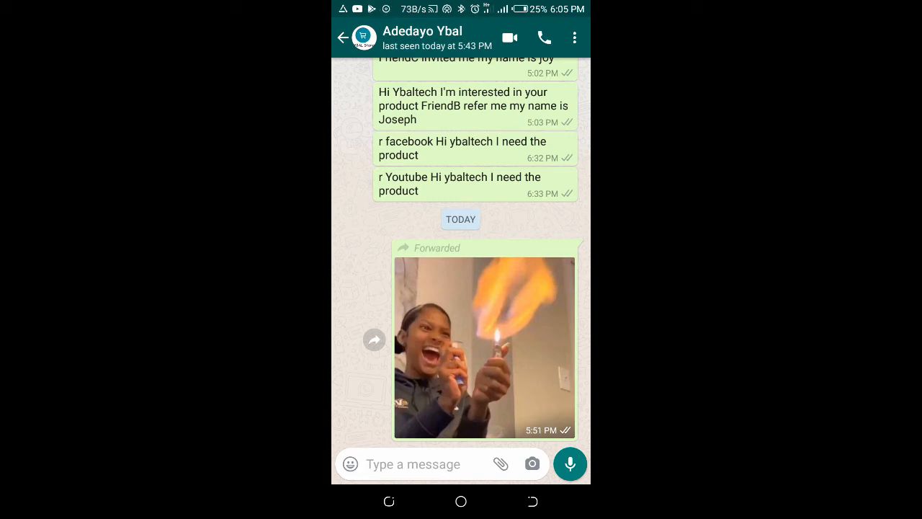
{"action": "left_click", "coordinate": [573, 37]}
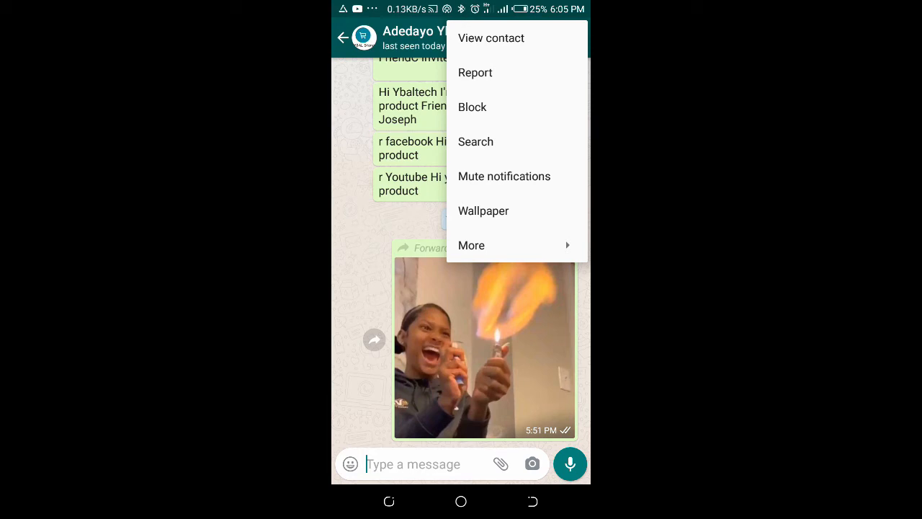
Step: Choose More, then Export chat to reach the include-media prompt
{"action": "left_click", "coordinate": [471, 245]}
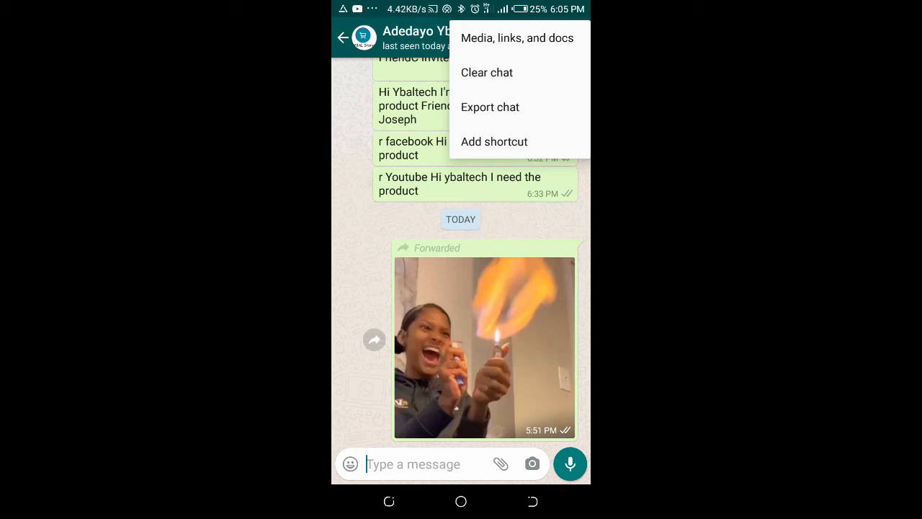
{"action": "left_click", "coordinate": [490, 107]}
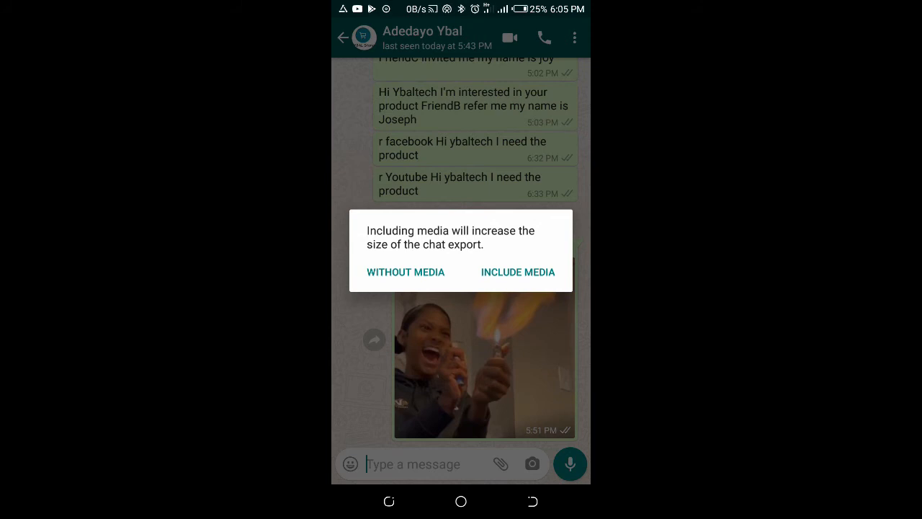
Step: Export the chat without media and share the .txt file via Gmail
{"action": "left_click", "coordinate": [405, 271]}
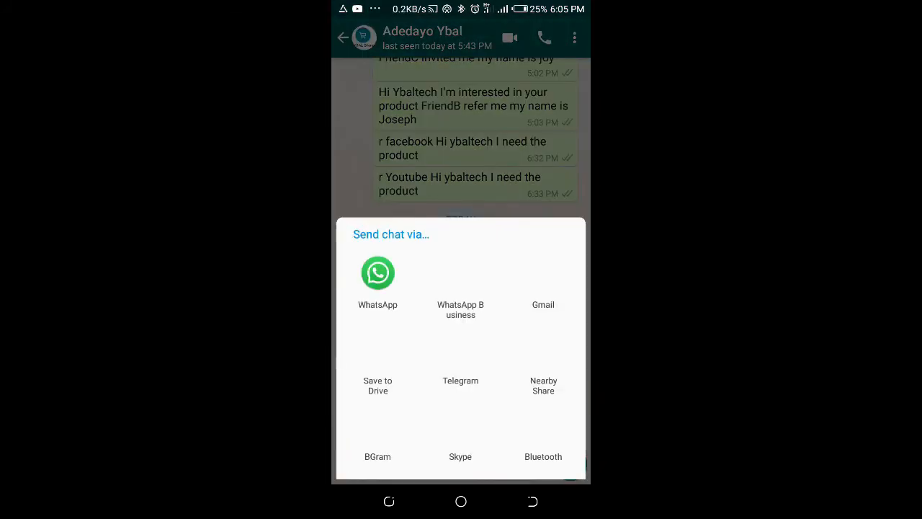
{"action": "scroll", "scroll_direction": "up", "scroll_amount": 3}
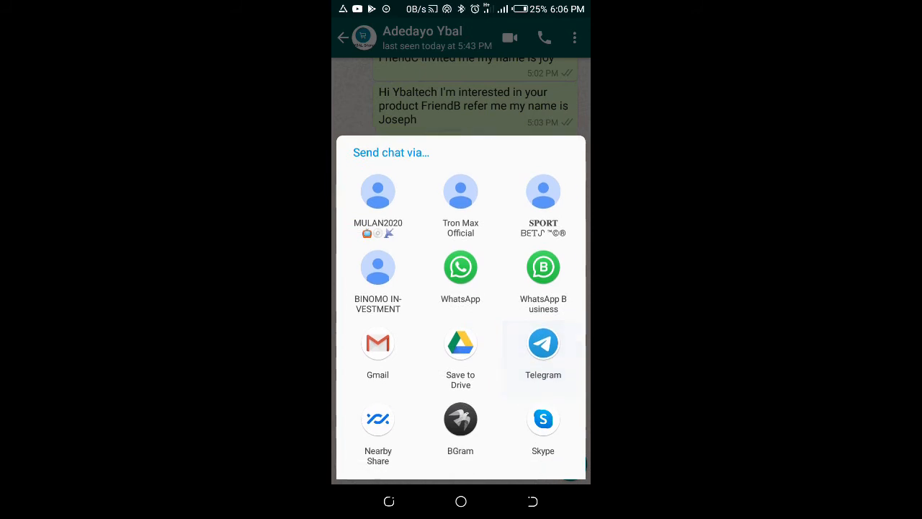
{"action": "scroll", "scroll_direction": "up", "scroll_amount": 3}
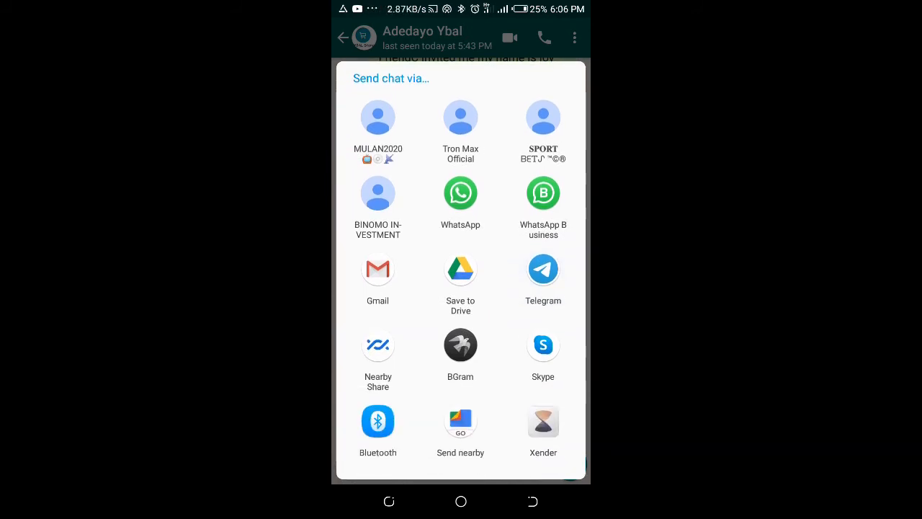
{"action": "left_click", "coordinate": [378, 270]}
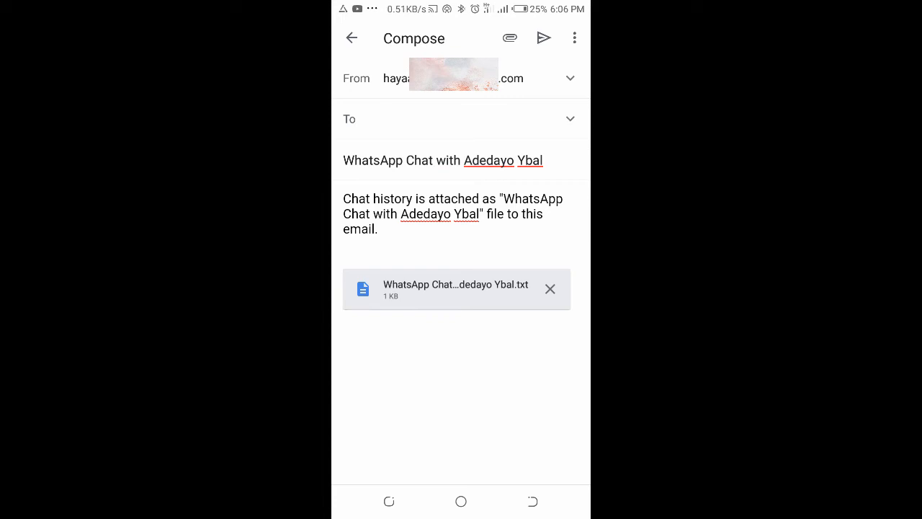
Step: Address the email to the first 'hay' suggestion, send it, and return to the chat list
{"action": "left_click", "coordinate": [461, 118]}
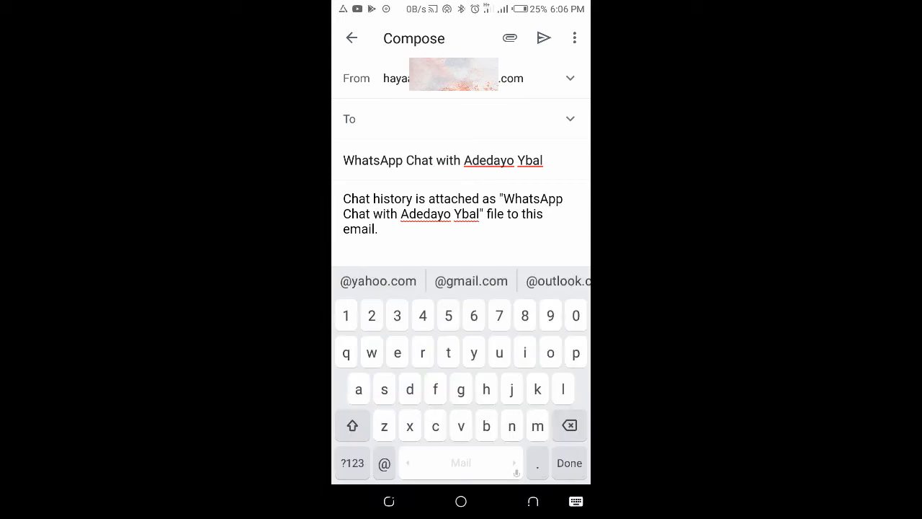
{"action": "type", "text": "haya"}
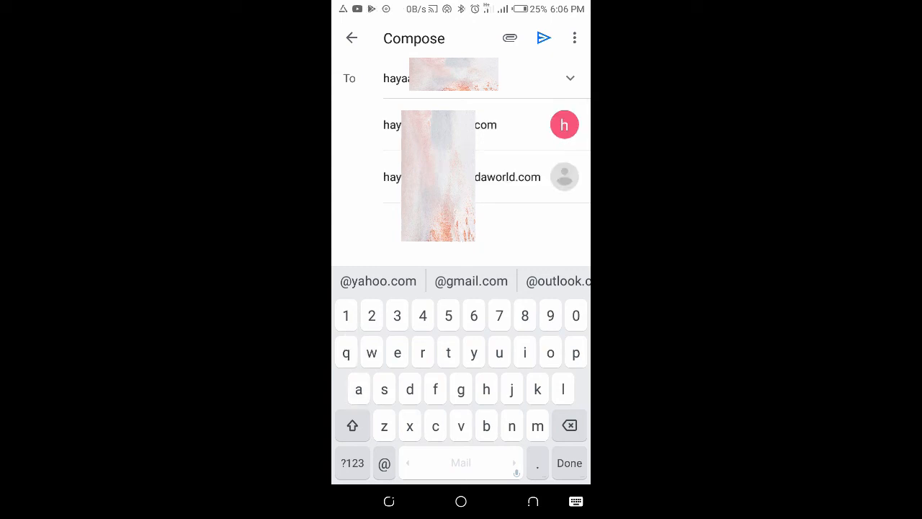
{"action": "left_click", "coordinate": [461, 124]}
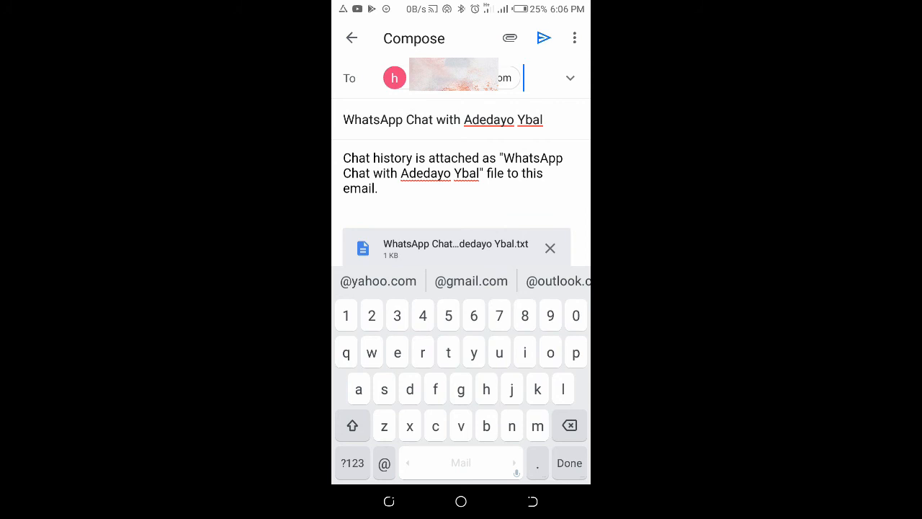
{"action": "left_click", "coordinate": [351, 37]}
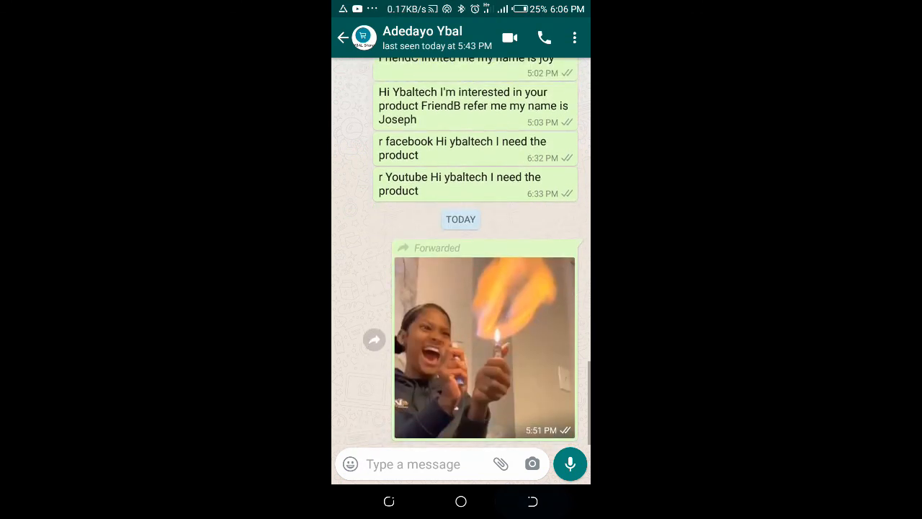
{"action": "left_click", "coordinate": [343, 38]}
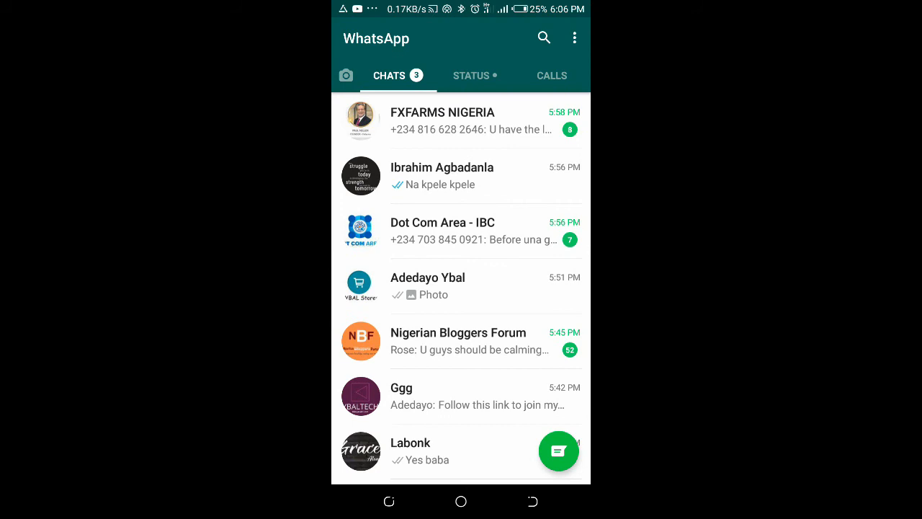